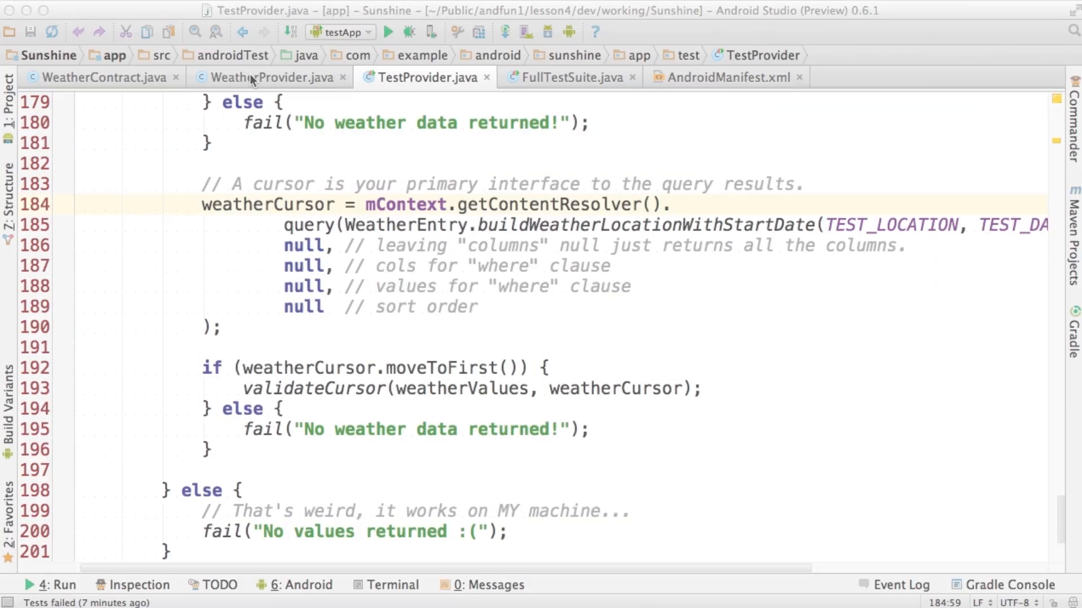
Step: Switch the editor to WeatherProvider.java with its location and exact-date selection strings
{"action": "left_click", "coordinate": [271, 77]}
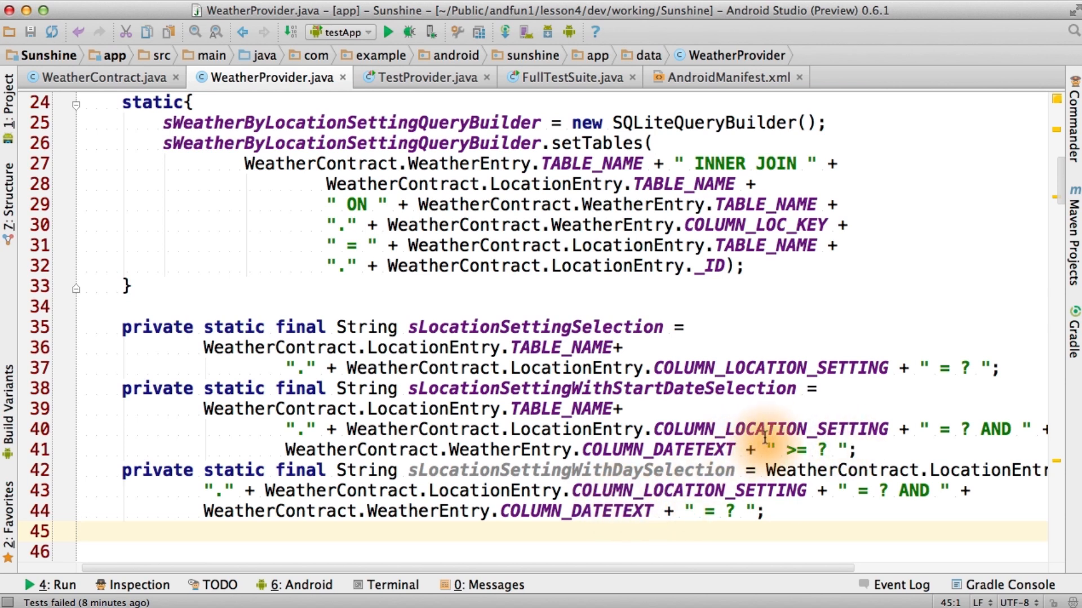
{"action": "mouse_move", "coordinate": [734, 500]}
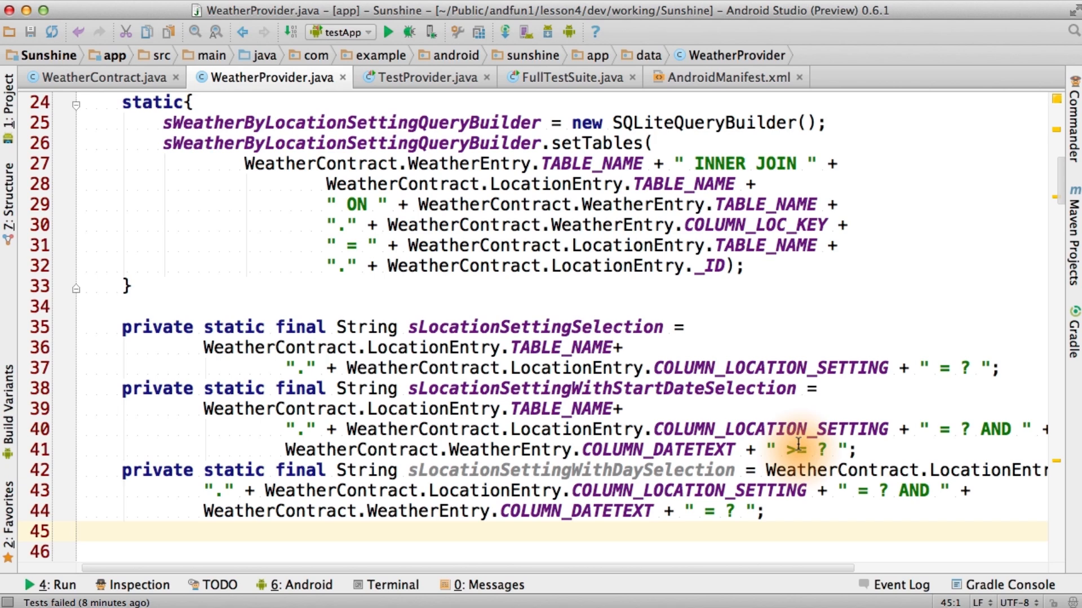
{"action": "scroll", "scroll_direction": "down", "scroll_amount": 3}
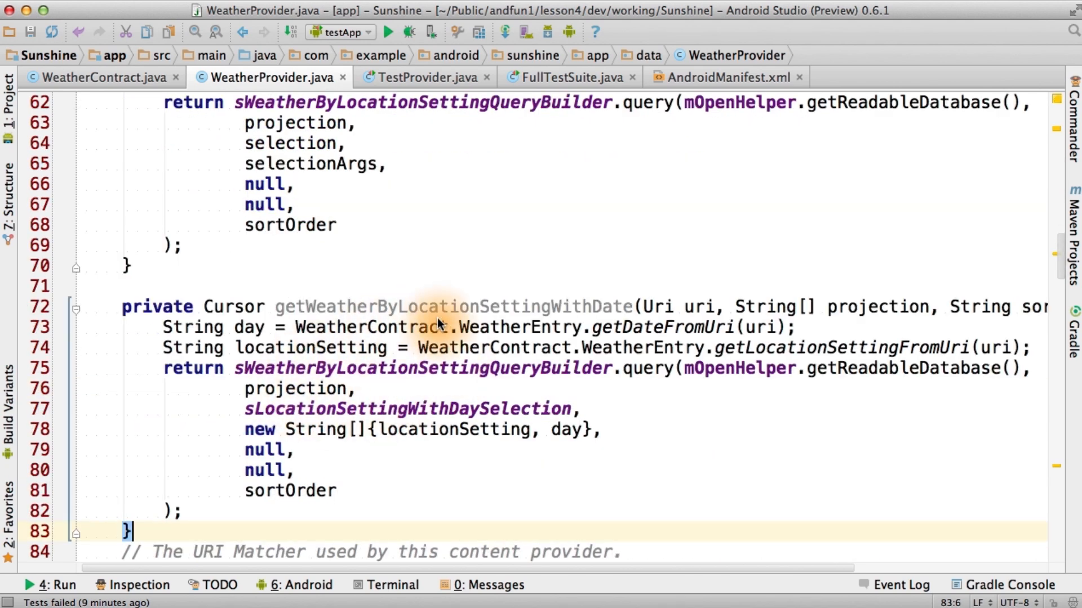
{"action": "mouse_move", "coordinate": [780, 354]}
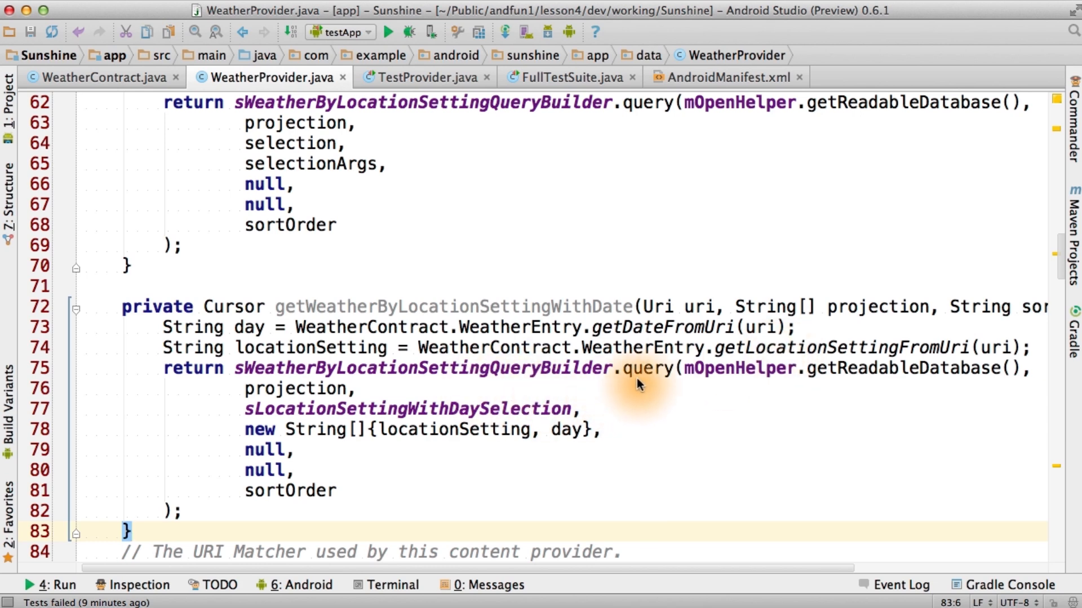
{"action": "scroll", "scroll_direction": "down", "scroll_amount": 3}
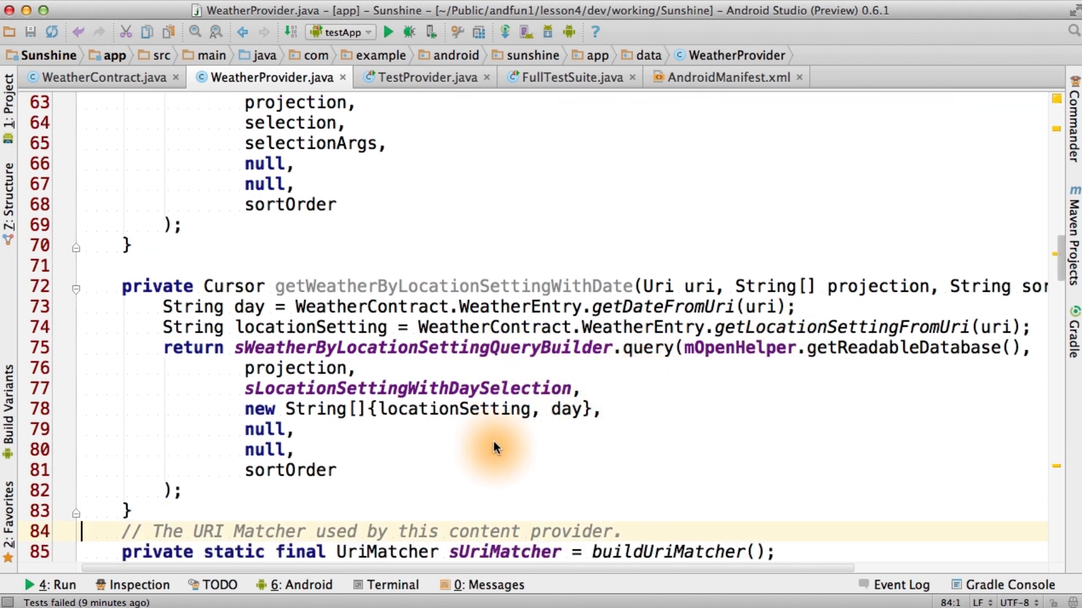
{"action": "scroll", "scroll_direction": "down", "scroll_amount": 3}
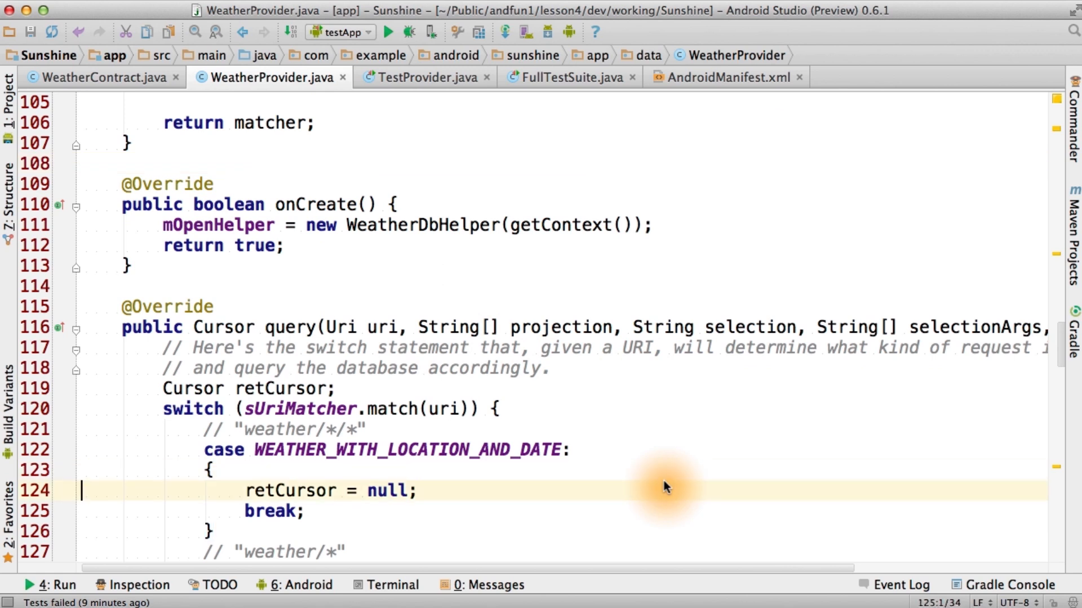
Step: Return getWeatherByLocationSettingWithDate(uri, projection, sortOrder) in the WEATHER_WITH_LOCATION_AND_DATE case
{"action": "type", "text": "getWeatherByLocationSettingWithDate(uri, projection, sortOrder)"}
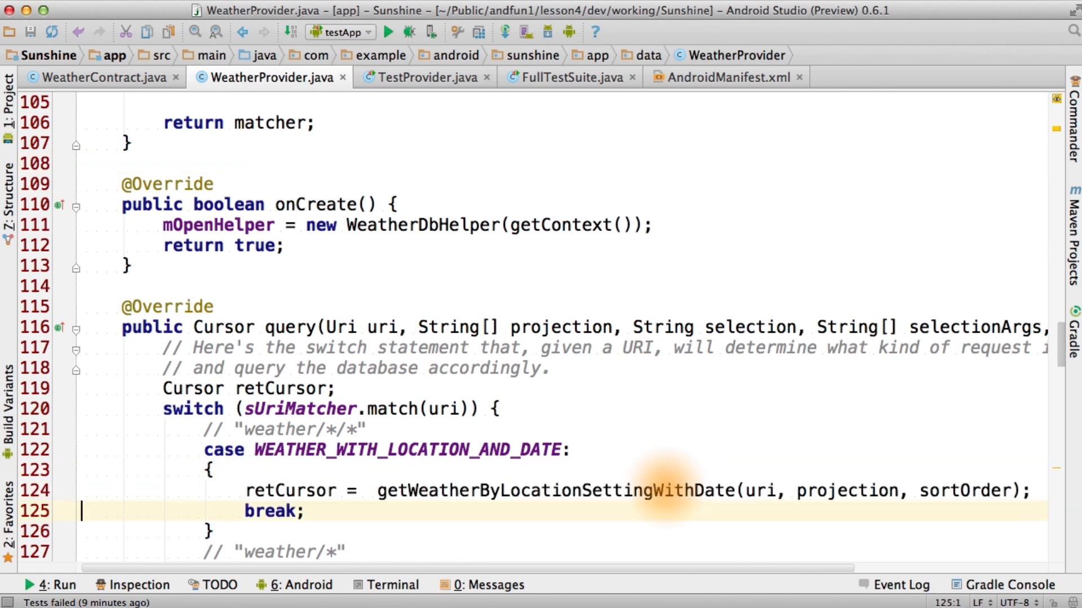
{"action": "mouse_move", "coordinate": [633, 407]}
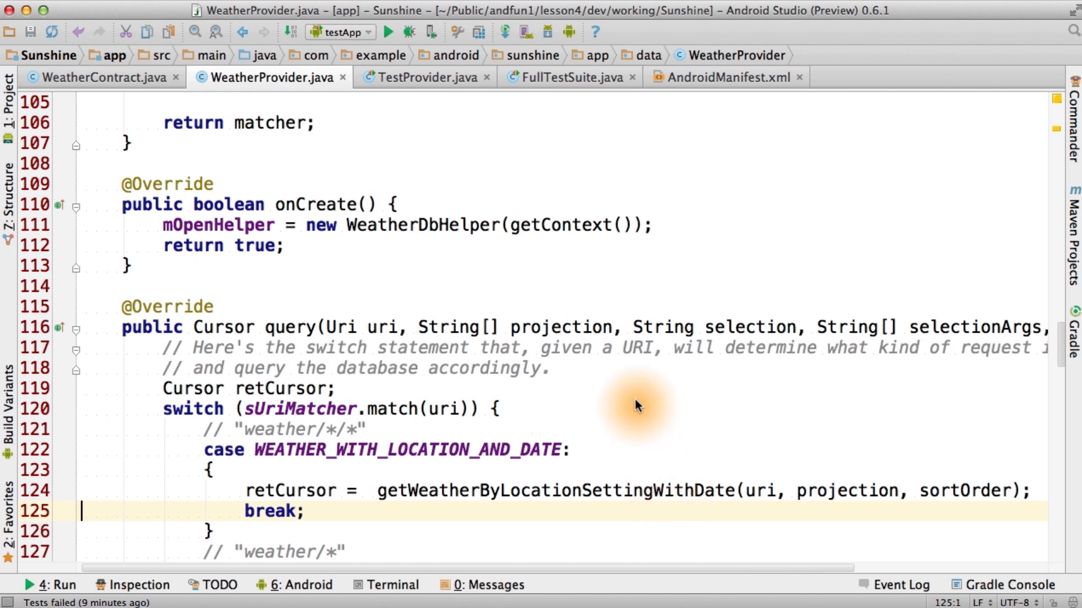
{"action": "scroll", "scroll_direction": "down", "scroll_amount": 3}
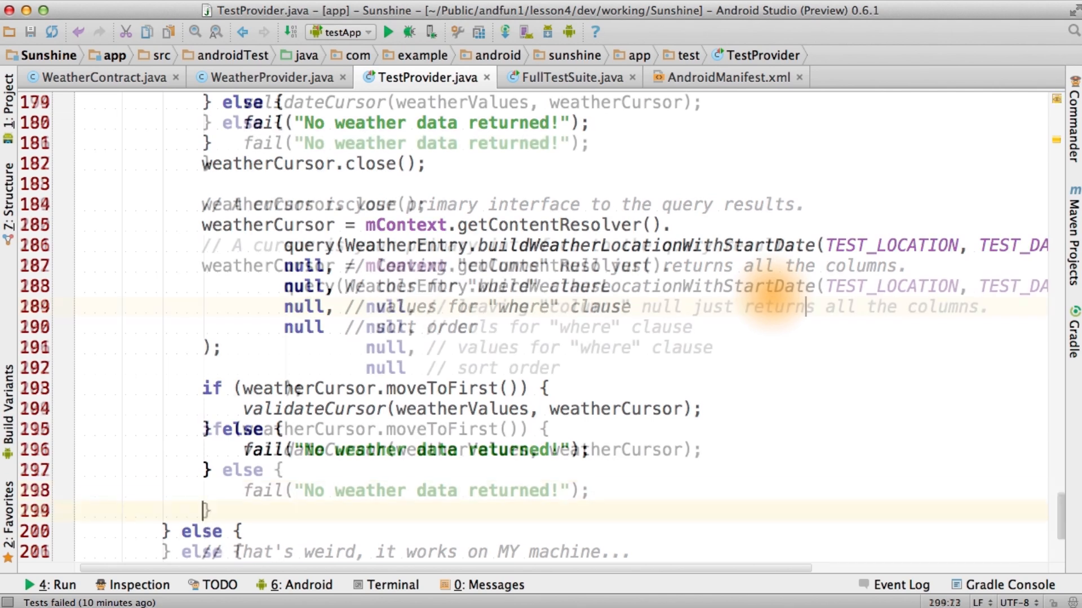
Step: Add a buildWeatherLocationWithDate(TEST_LOCATION, TEST_DATE) query test and run testApp, passing 7 tests
{"action": "scroll", "scroll_direction": "down", "scroll_amount": 3}
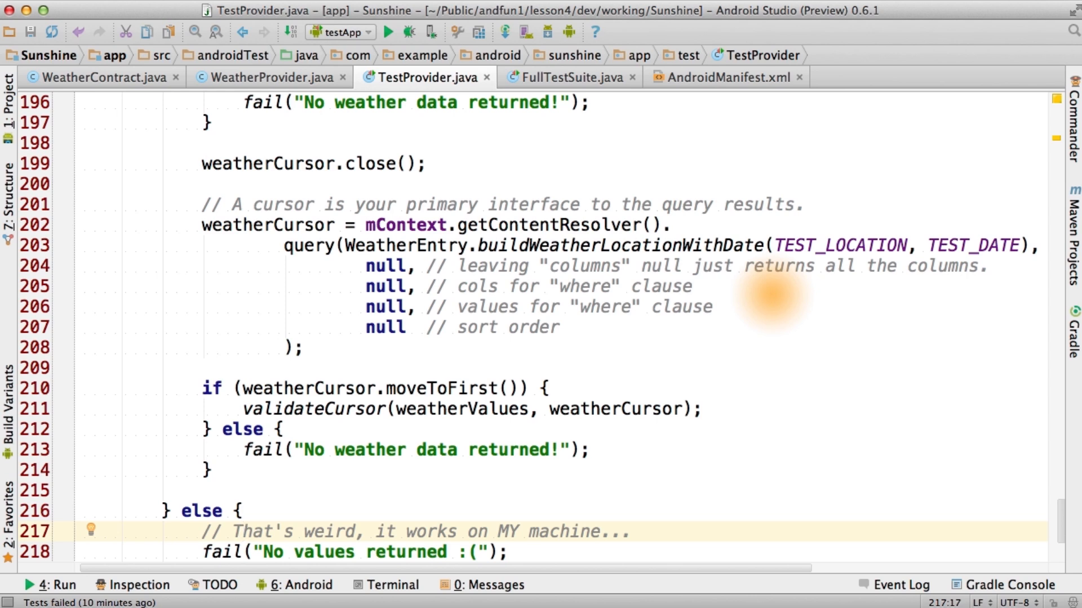
{"action": "left_click", "coordinate": [389, 31]}
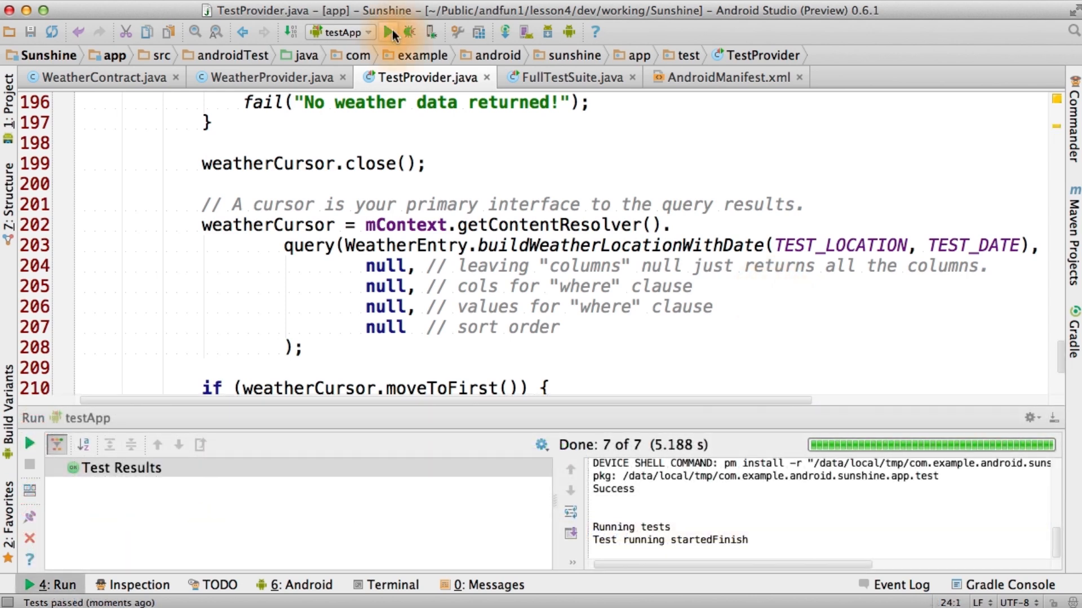